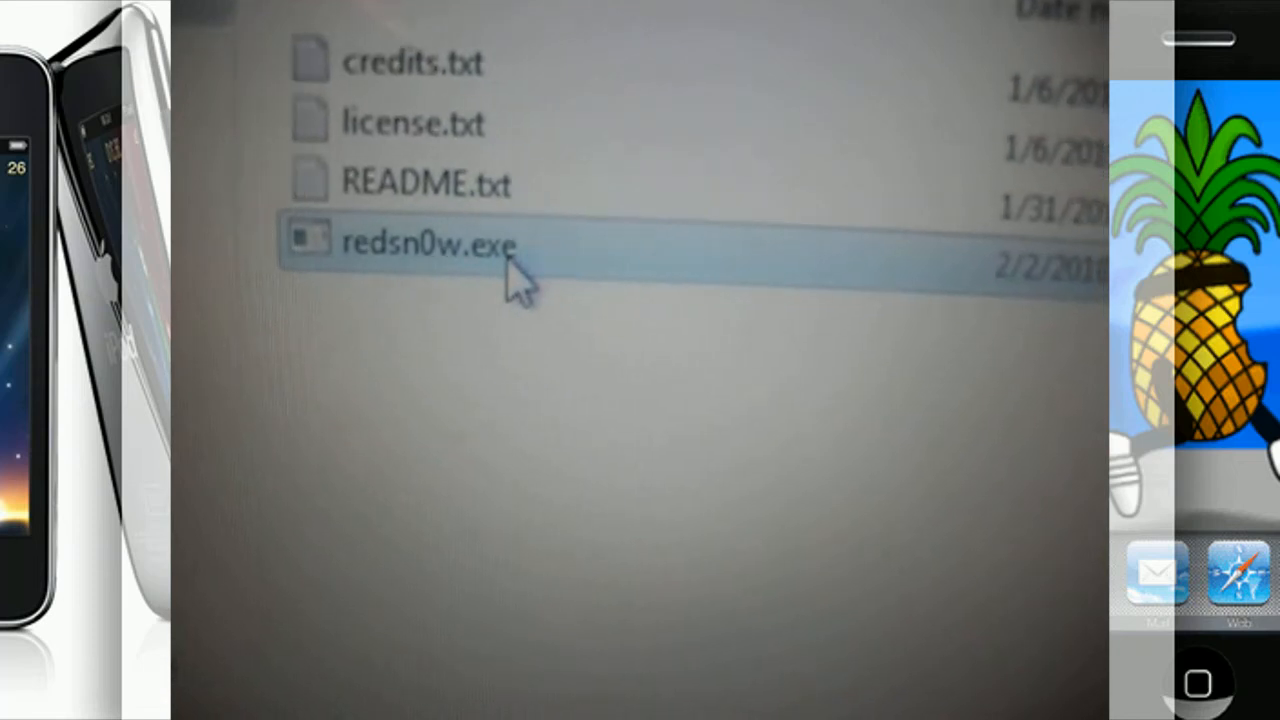
- Launch redsn0w.exe from Windows Explorer and browse to the iPod Touch 2G firmware folder
double_click(430, 243)
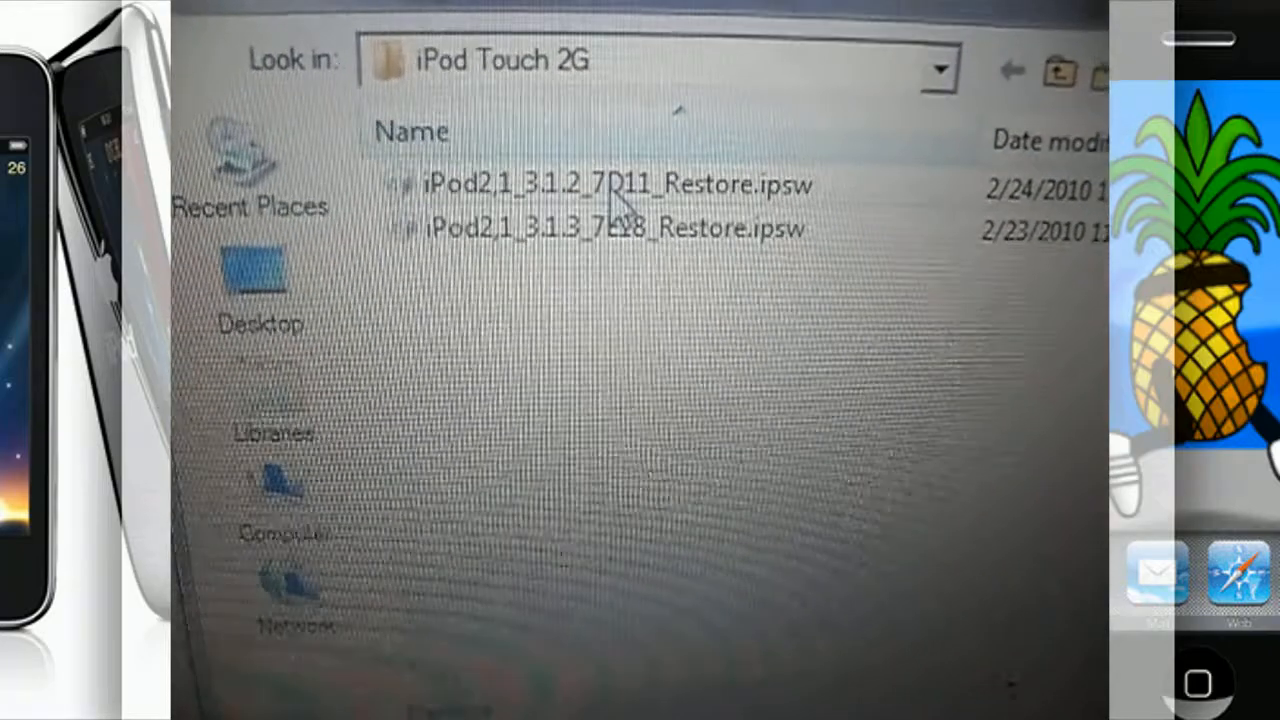
- Load iPod2,1_3.1.2_7D11_Restore.ipsw into the redsn0w wizard
double_click(610, 185)
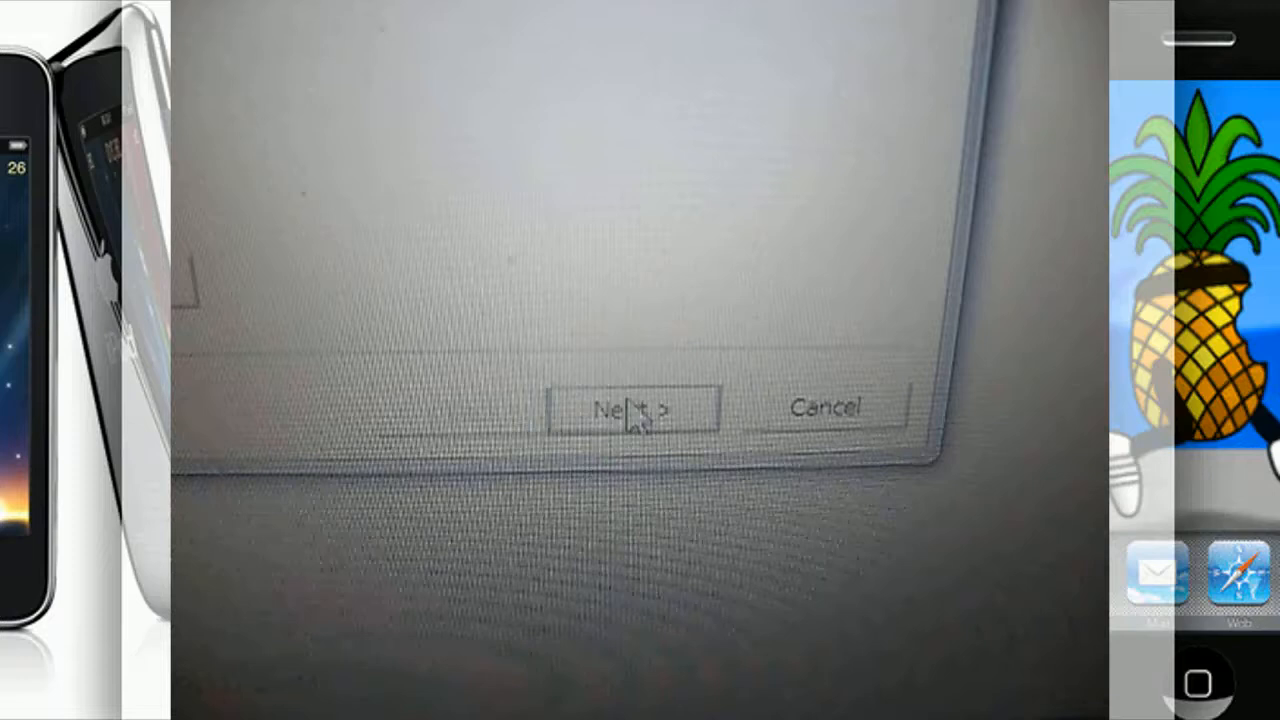
- Advance through the options page with Install Cydia to the power-off instructions
click(632, 409)
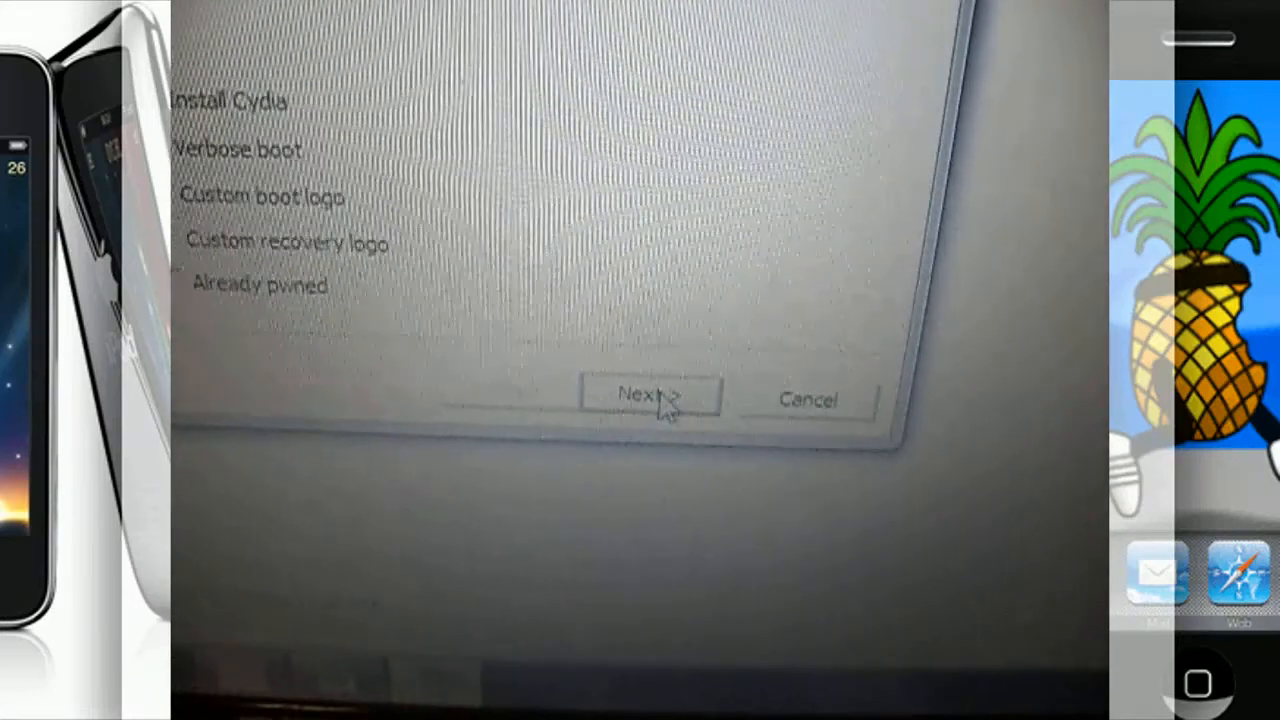
click(650, 397)
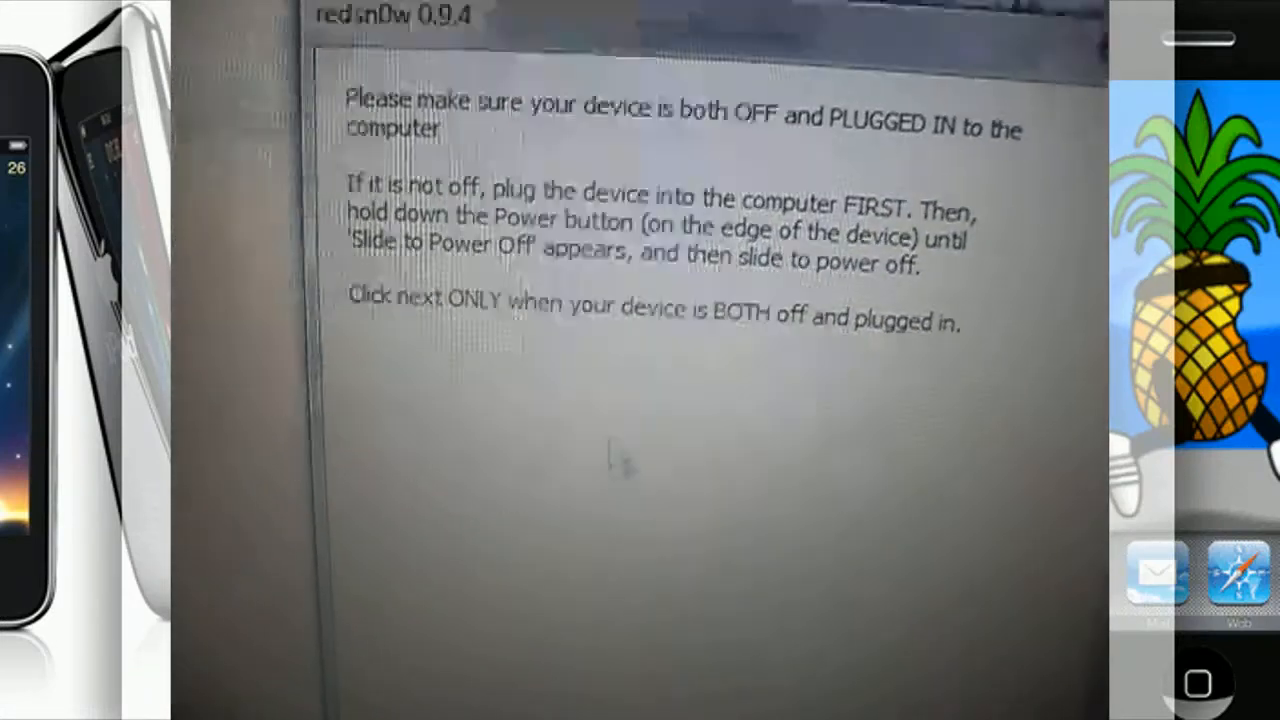